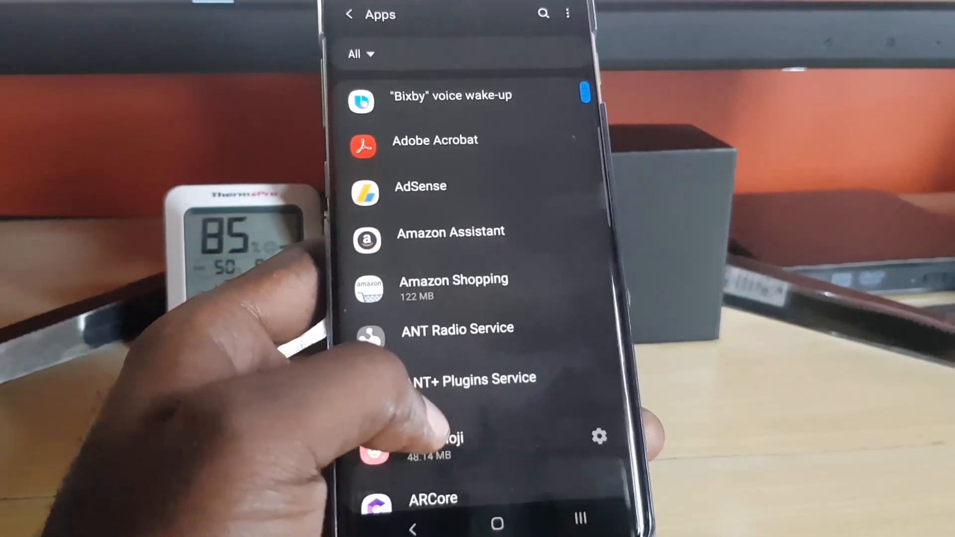
Locate Google Play Store in the Apps list, clear its storage, and return to the home screen
{"action": "scroll", "scroll_direction": "down", "scroll_amount": 3}
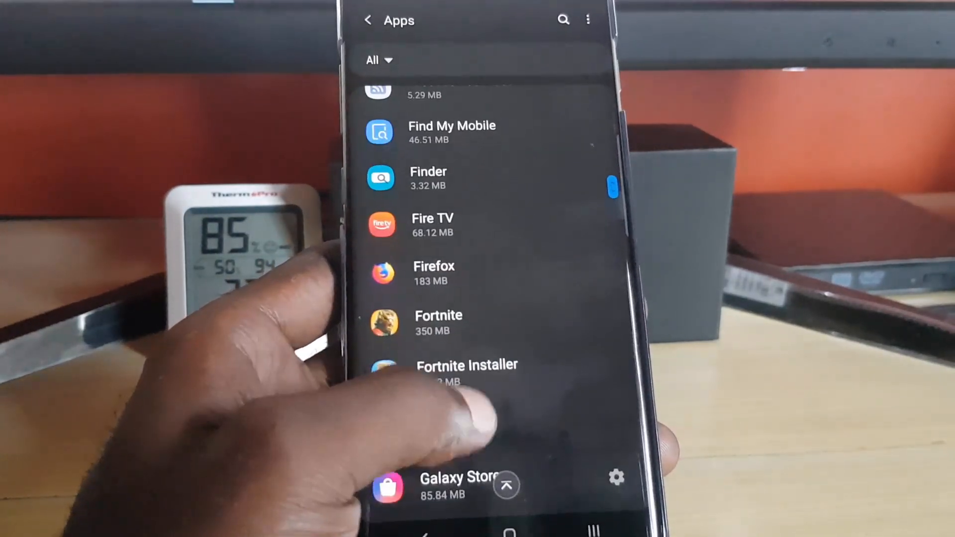
{"action": "scroll", "scroll_direction": "up", "scroll_amount": 3}
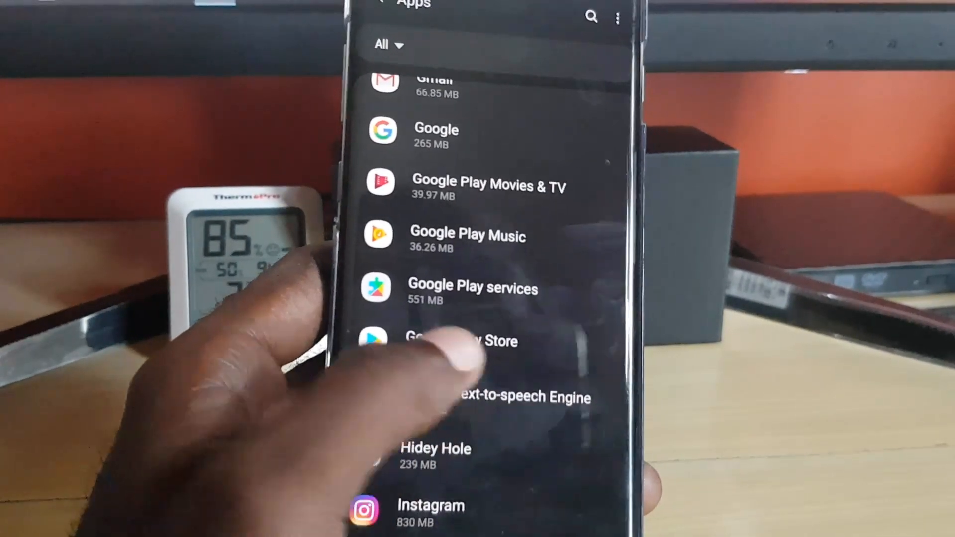
{"action": "left_click", "coordinate": [460, 340]}
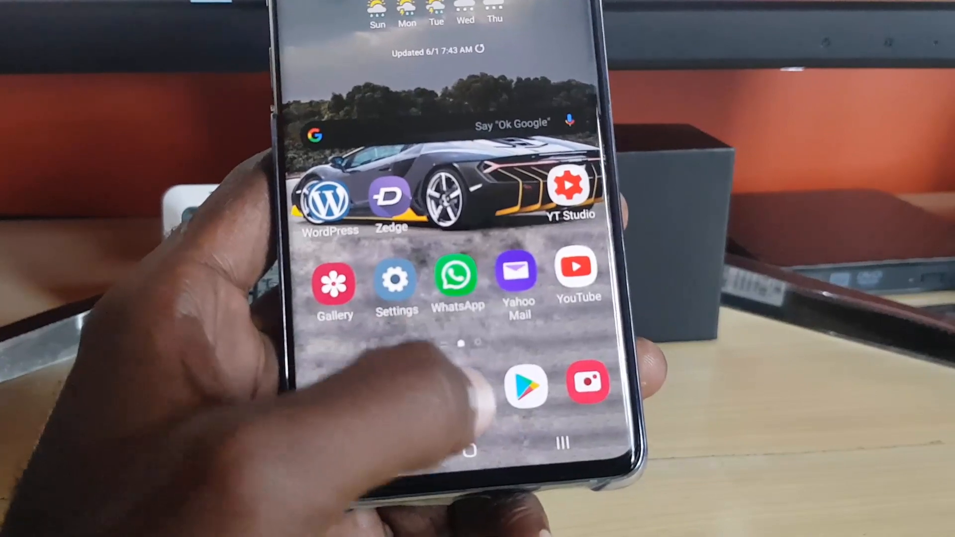
Launch Google Play Store and go to My apps & games showing the Updates tab
{"action": "left_click", "coordinate": [525, 388]}
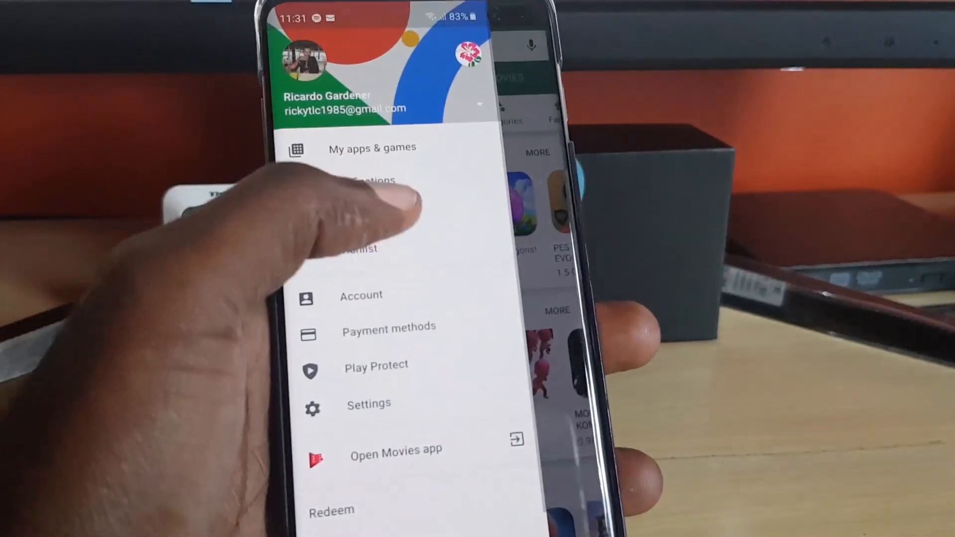
{"action": "left_click", "coordinate": [372, 148]}
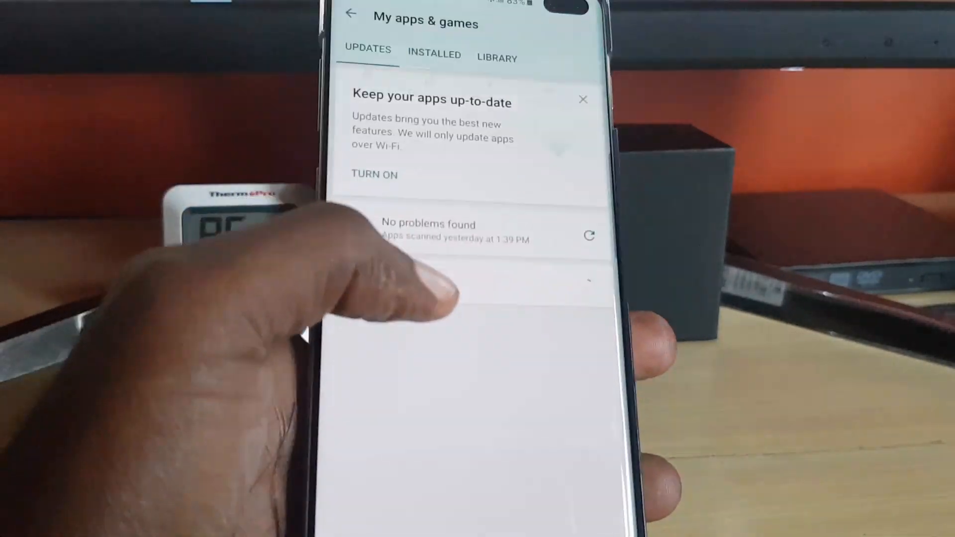